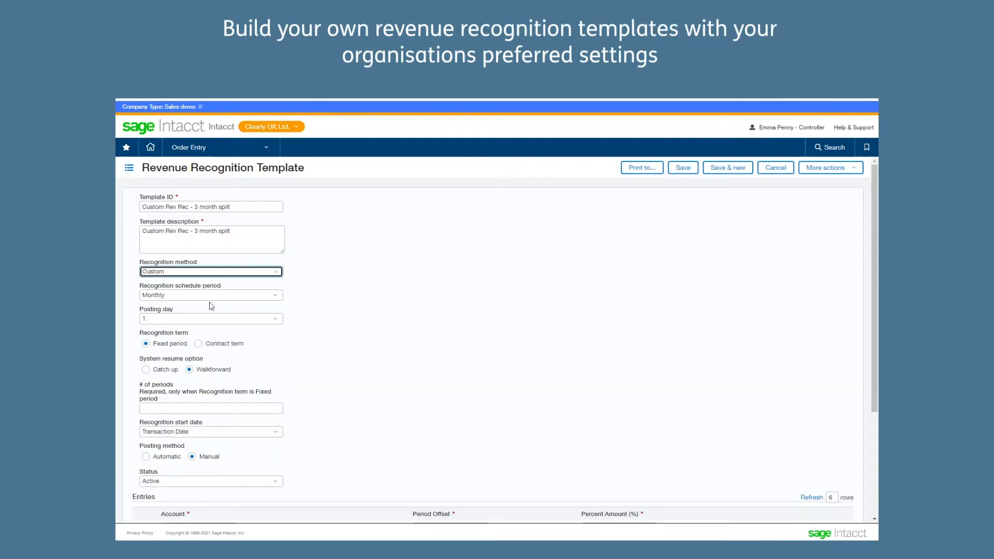
Step: Enter 40 in the first entry row's Percent Amount (%) field
scroll("down", 3)
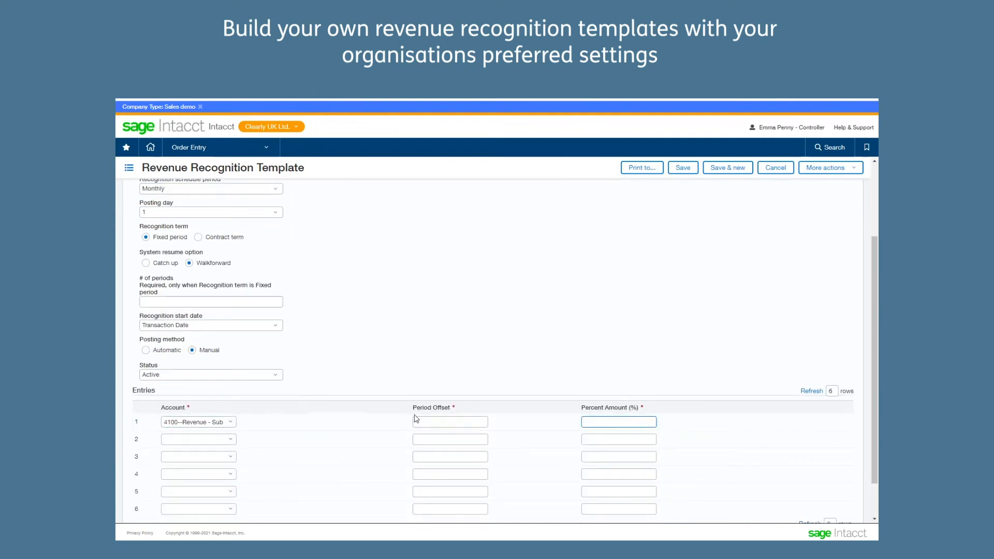
type("40")
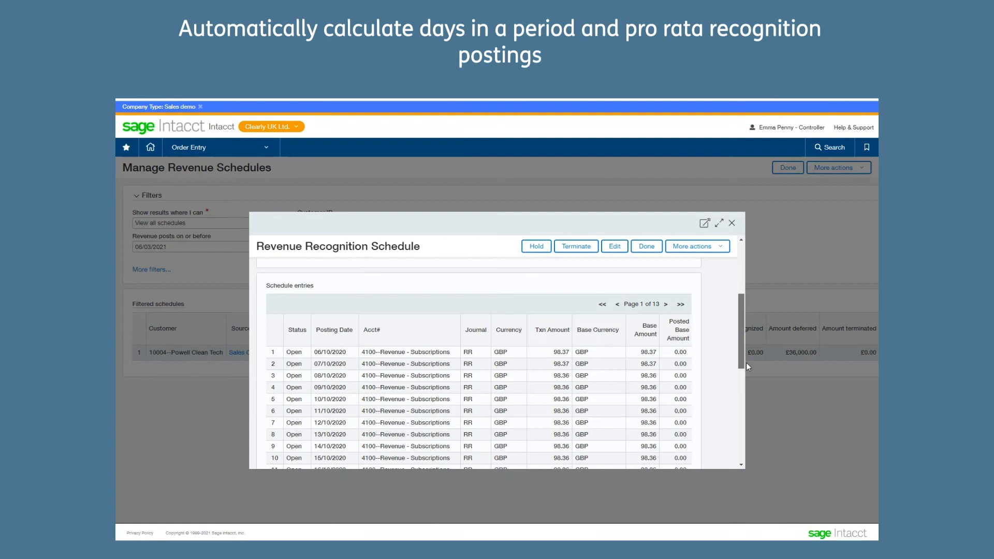
Step: Scroll the daily revenue schedule down to the 36,000 total and close it
scroll("down", 3)
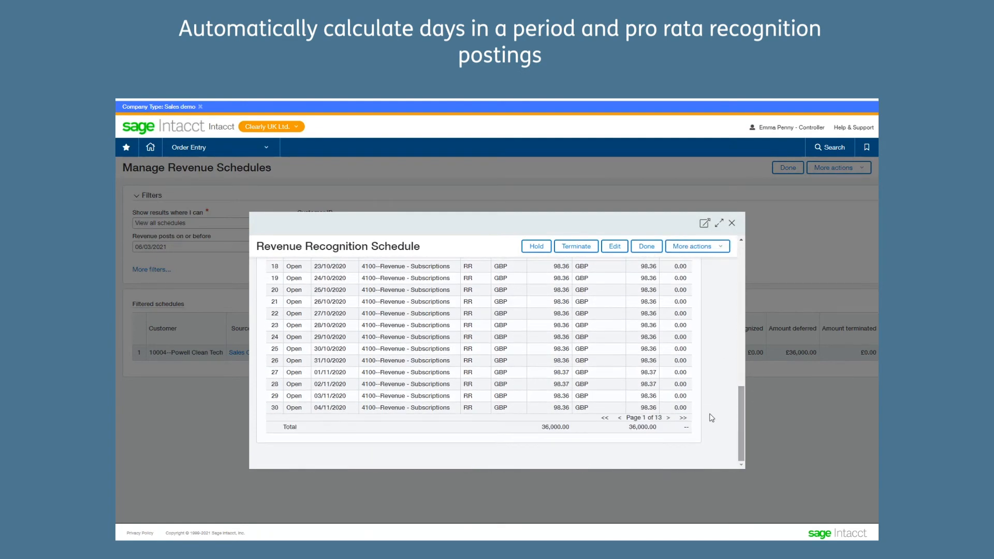
left_click(669, 417)
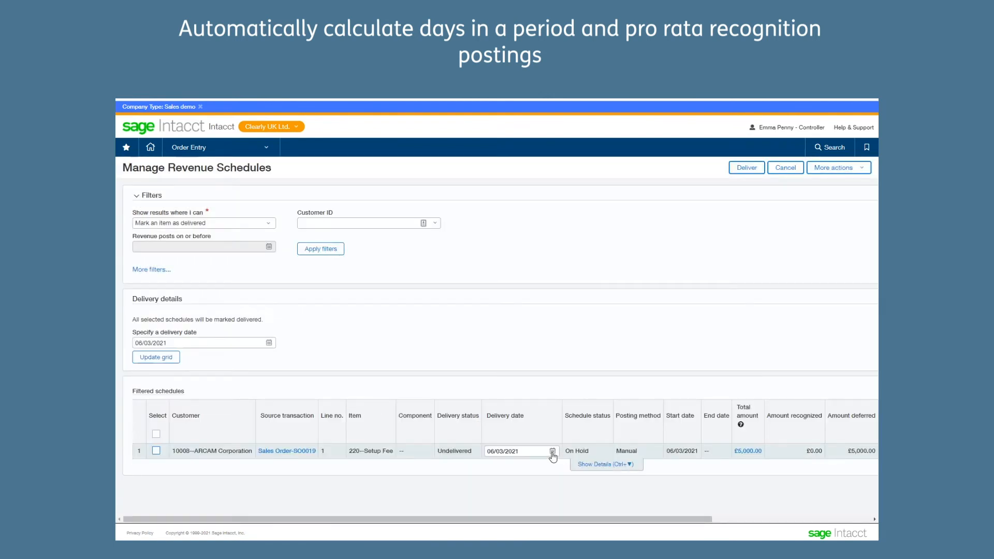
Step: Pick the ARCAM setup fee's delivery date and set the template to Automatic posting
left_click(552, 452)
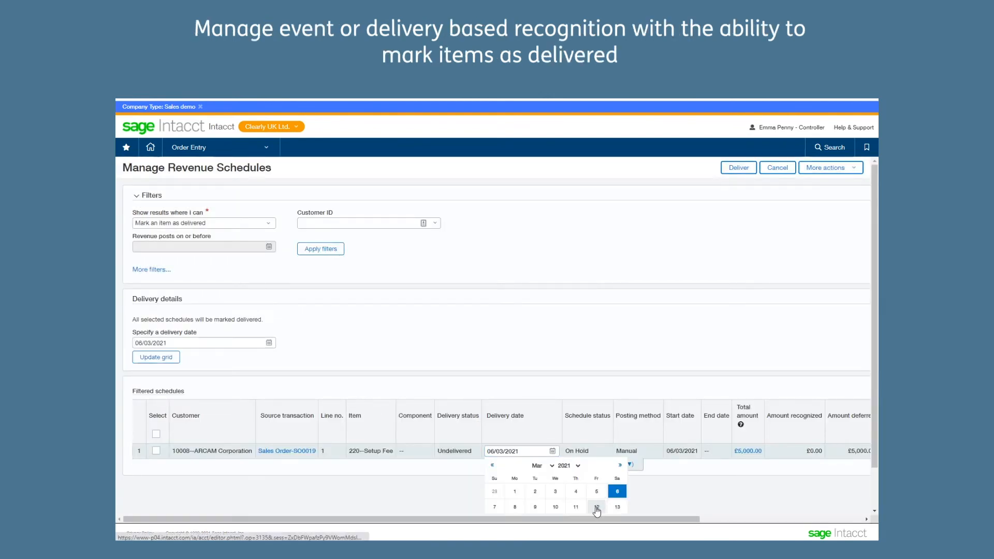
left_click(596, 507)
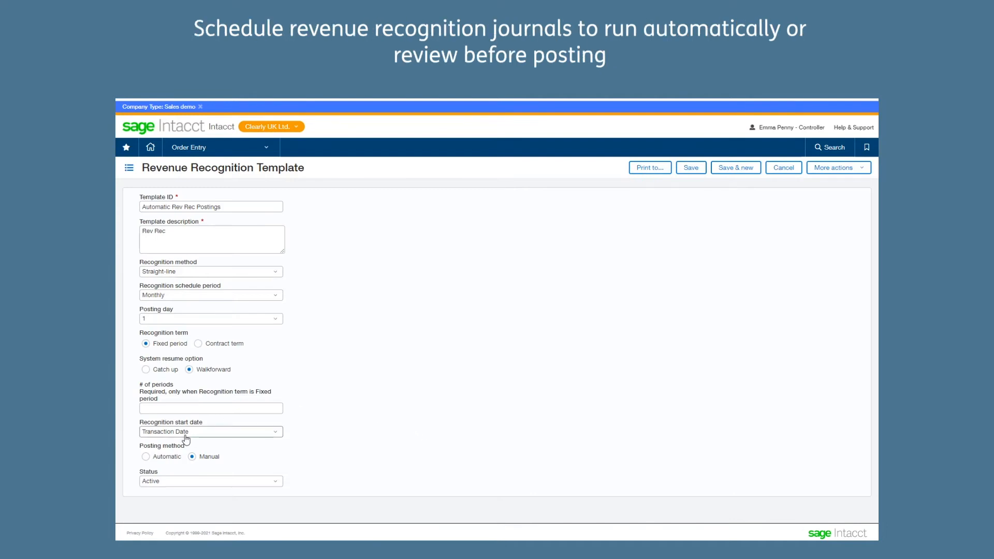
left_click(146, 456)
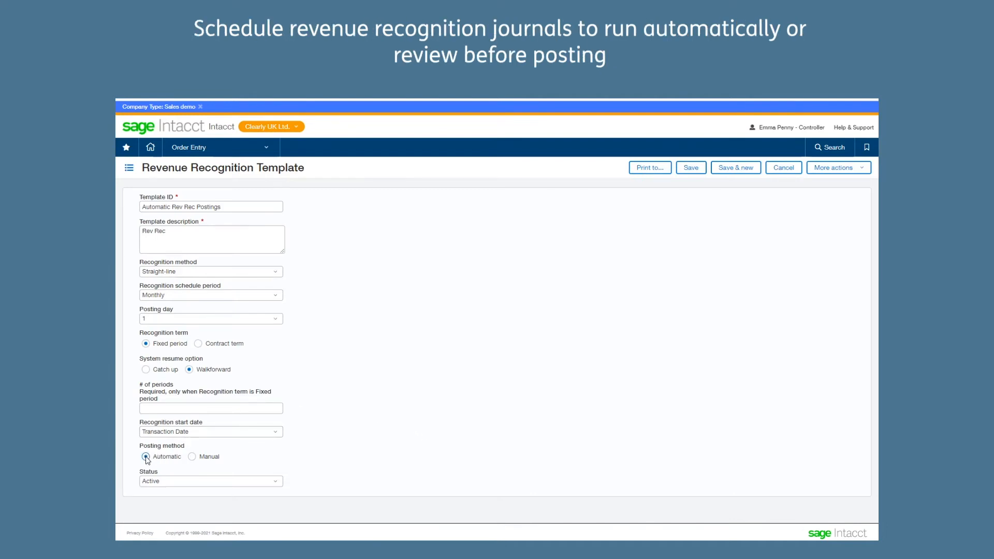
left_click(557, 472)
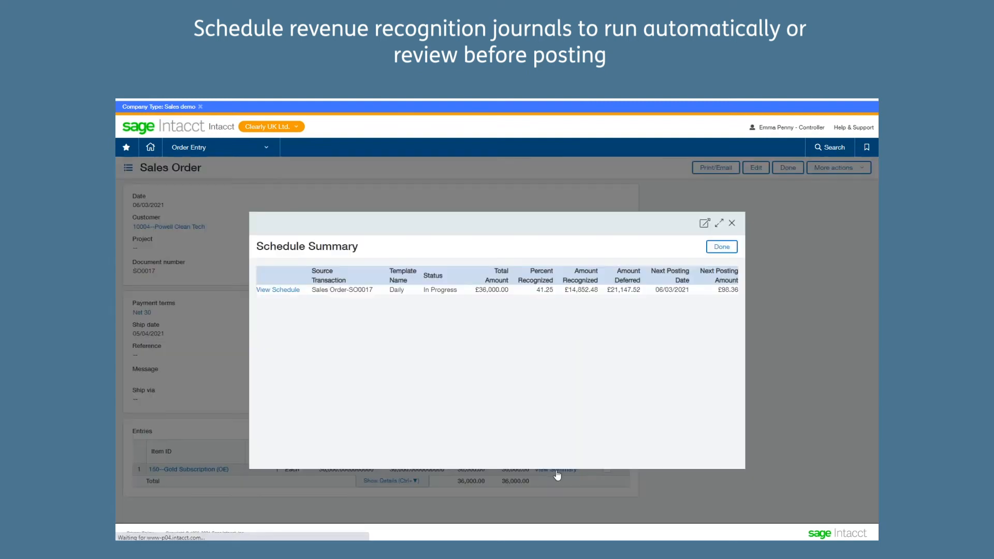
Step: Review SO0017's posted revenue journal and schedule, then enter forecast report periods
left_click(278, 290)
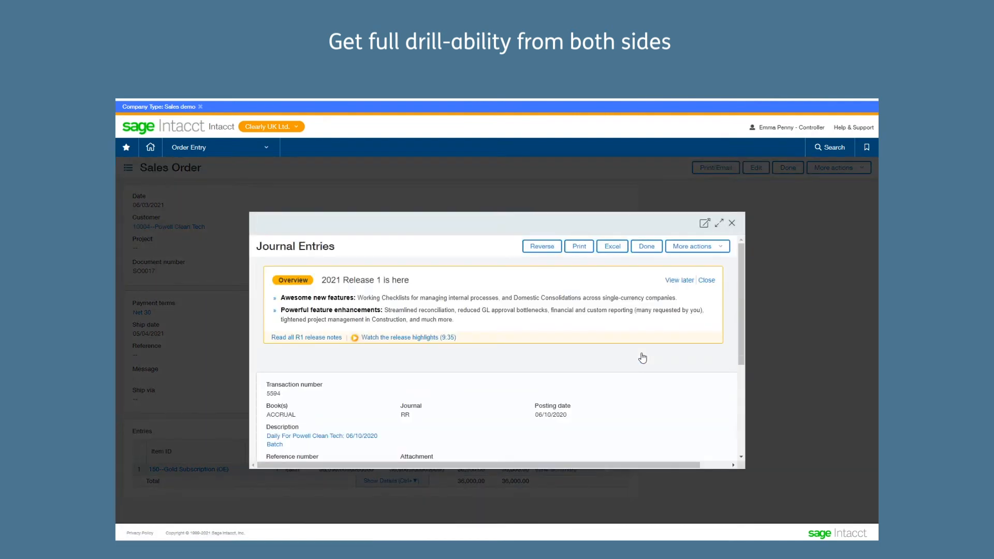
left_click(706, 279)
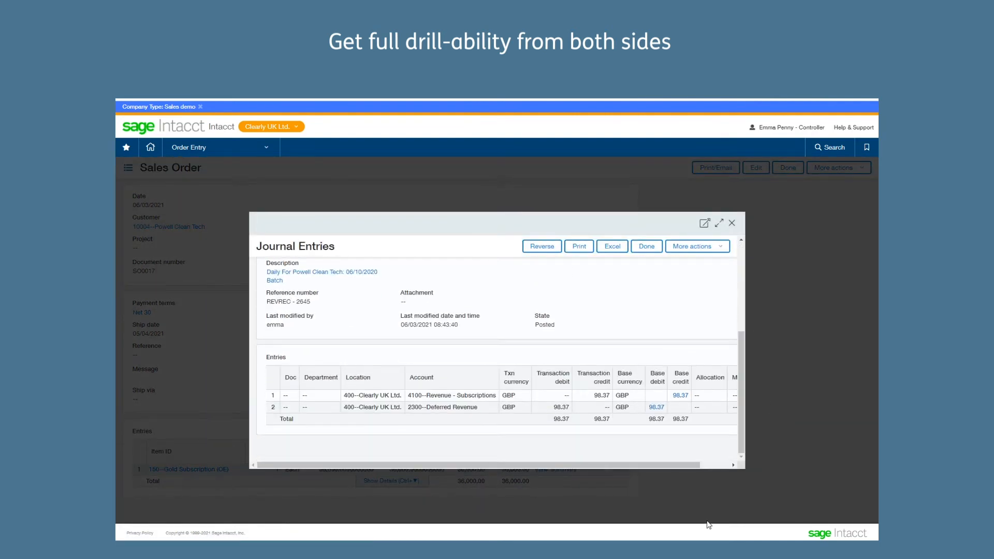
mouse_move(768, 322)
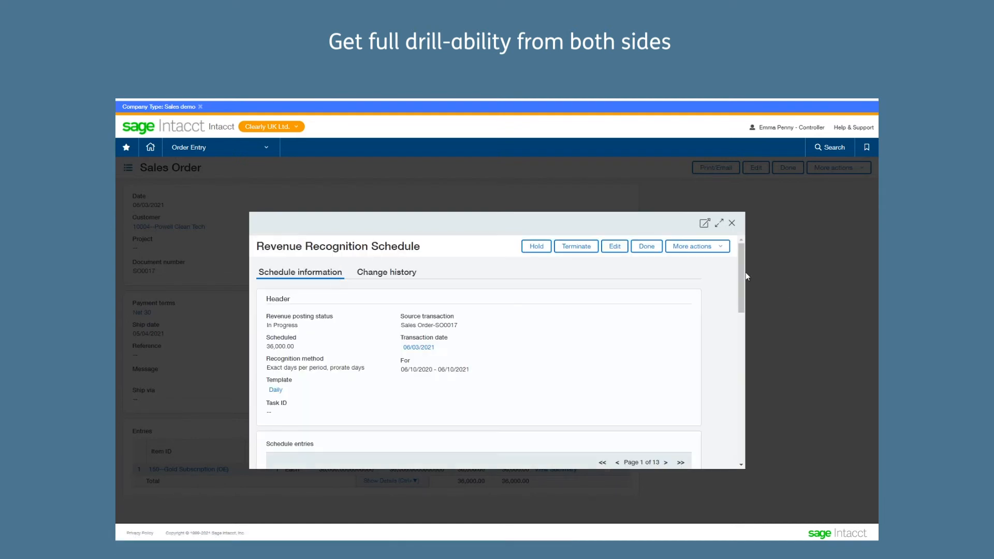
scroll("down", 3)
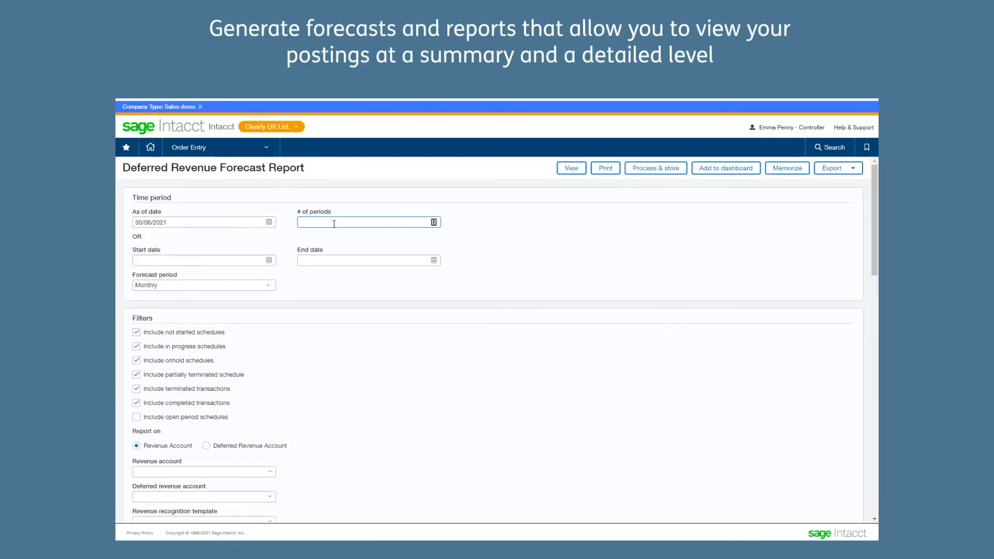
left_click(570, 168)
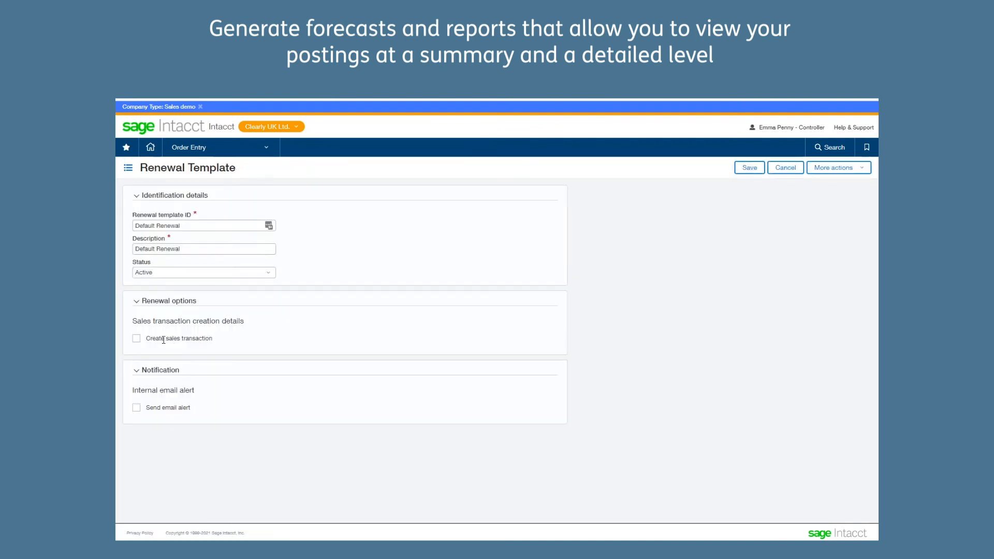
Step: Enable Create sales transaction as Renewal Invoice, with a 5% percentage markup
left_click(136, 338)
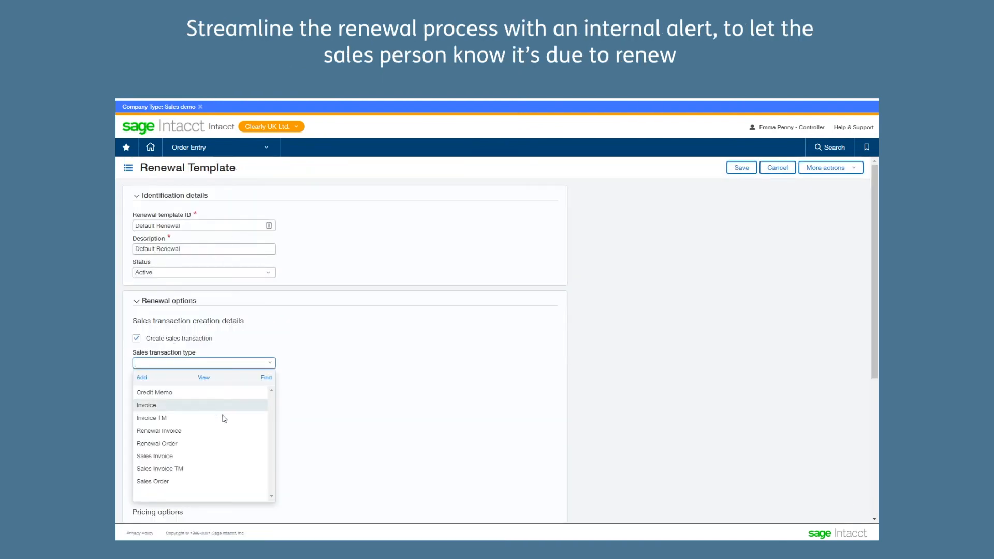
left_click(159, 430)
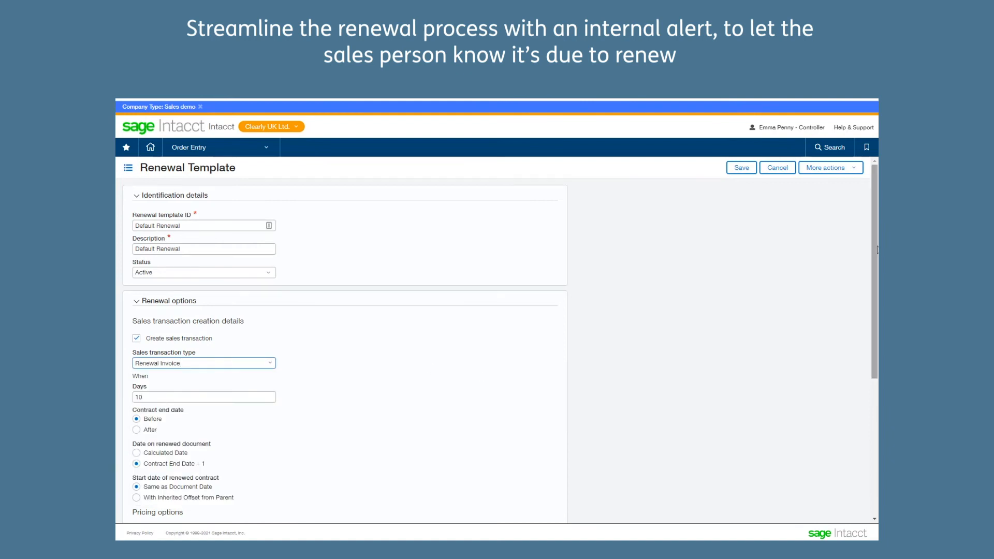
scroll("down", 3)
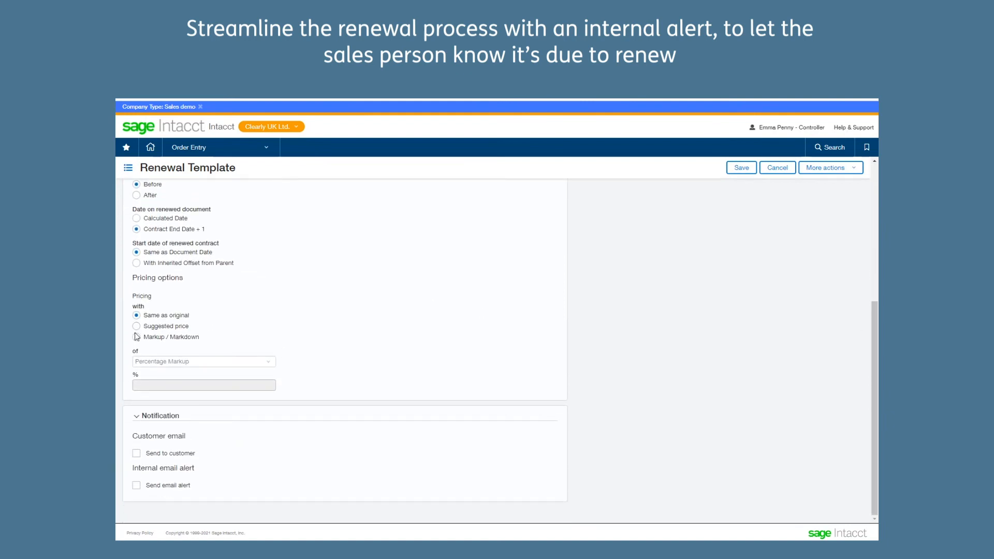
left_click(136, 337)
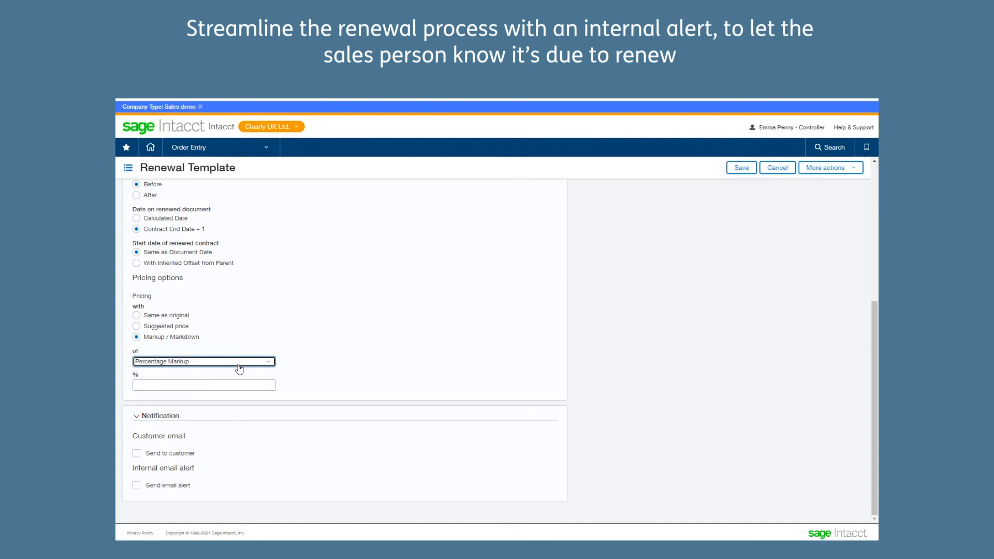
left_click(202, 385)
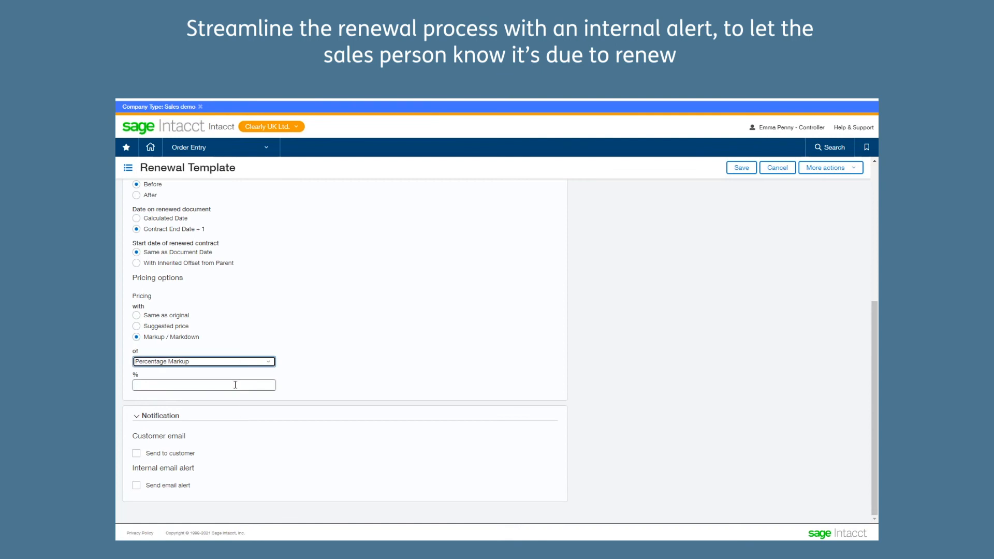
type("5")
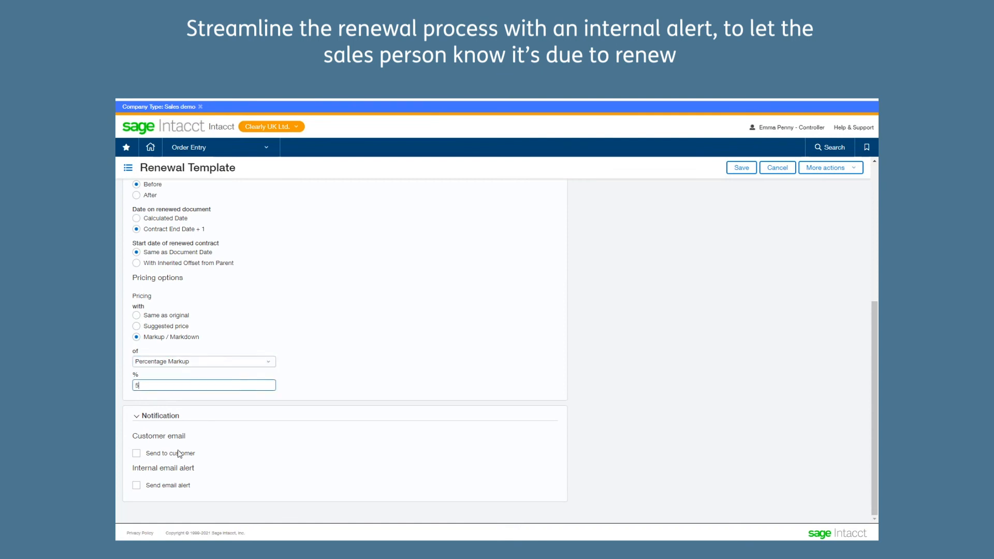